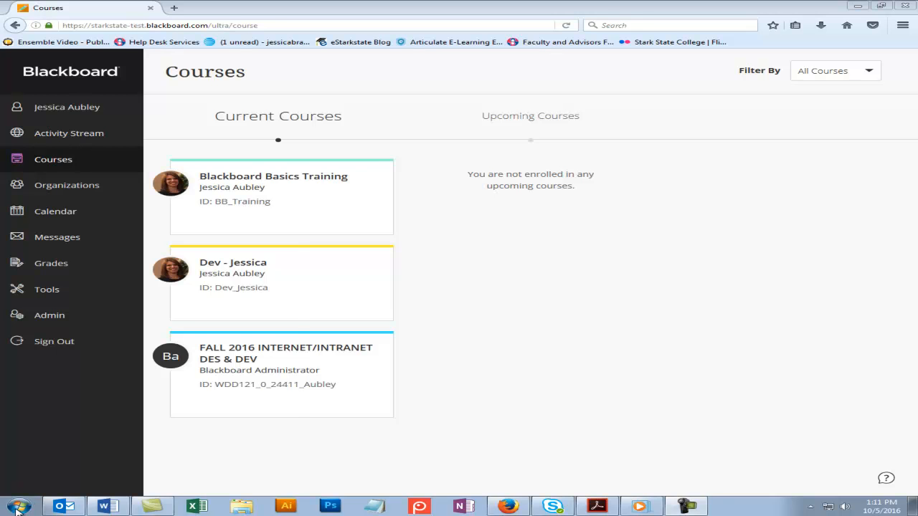
Launch Google Chrome from the Start menu search by typing 'Ch'.
left_click(12, 505)
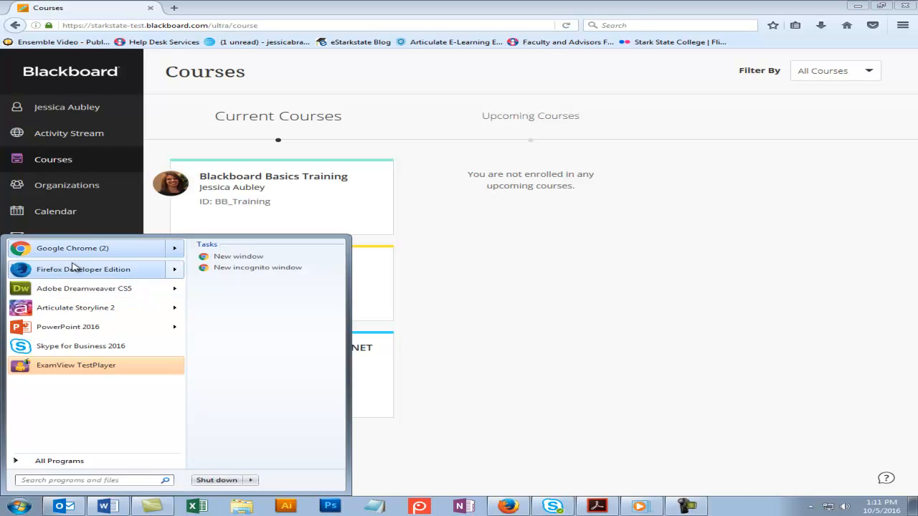
mouse_move(60, 460)
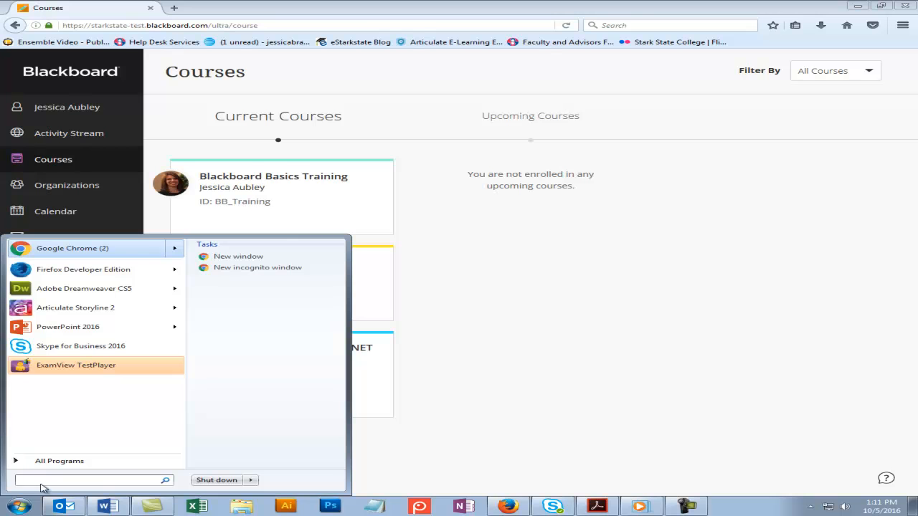
type("Ch")
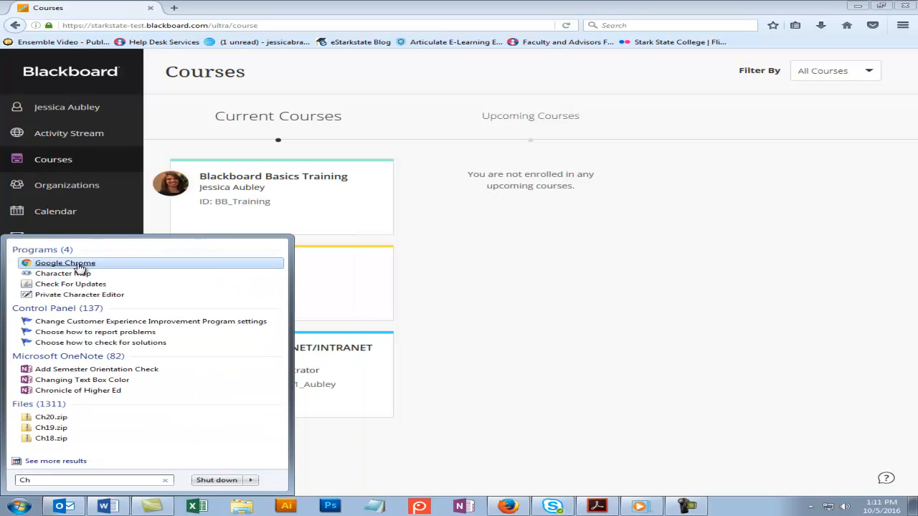
left_click(65, 263)
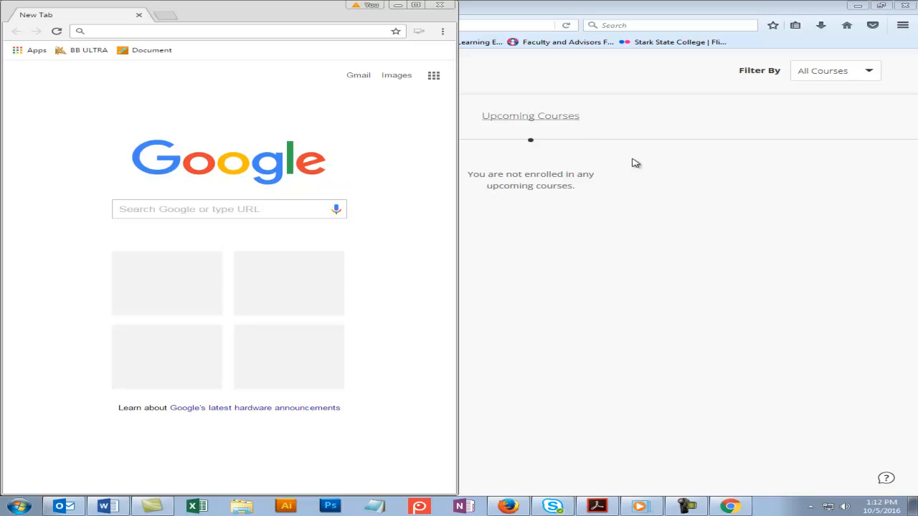
mouse_move(679, 202)
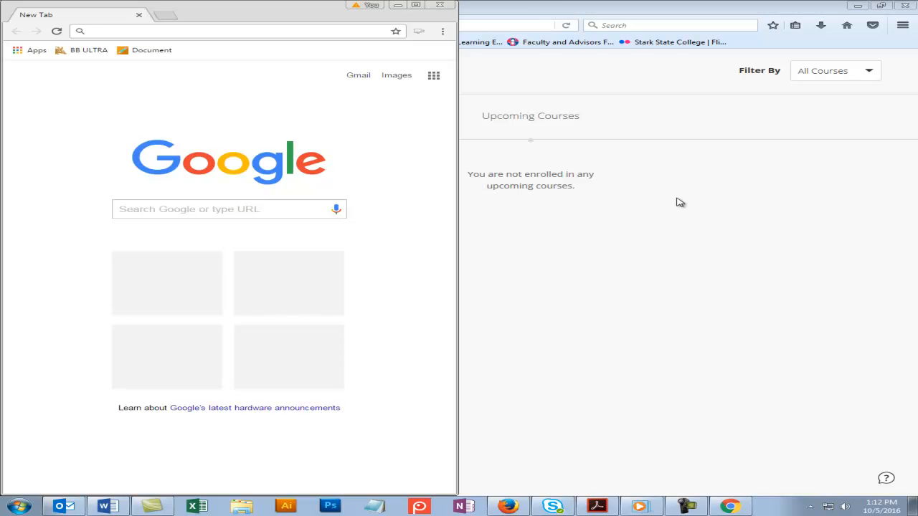
mouse_move(698, 218)
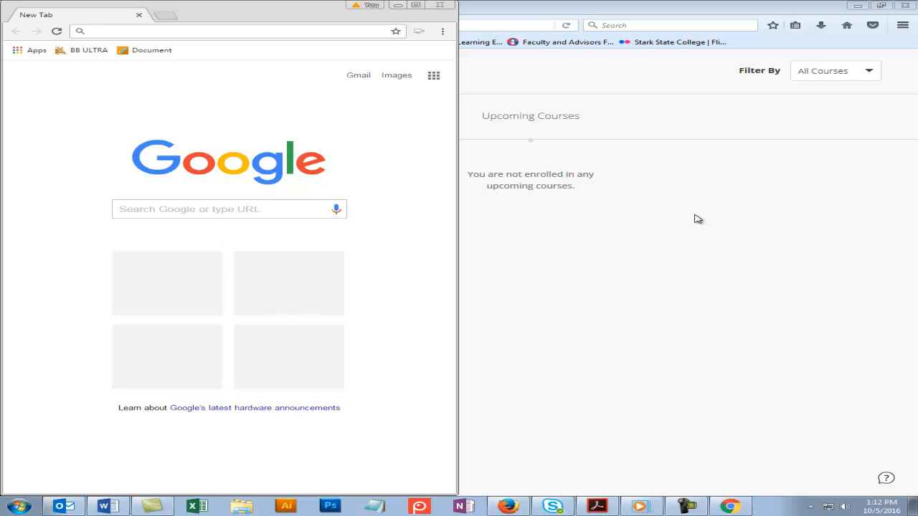
mouse_move(773, 513)
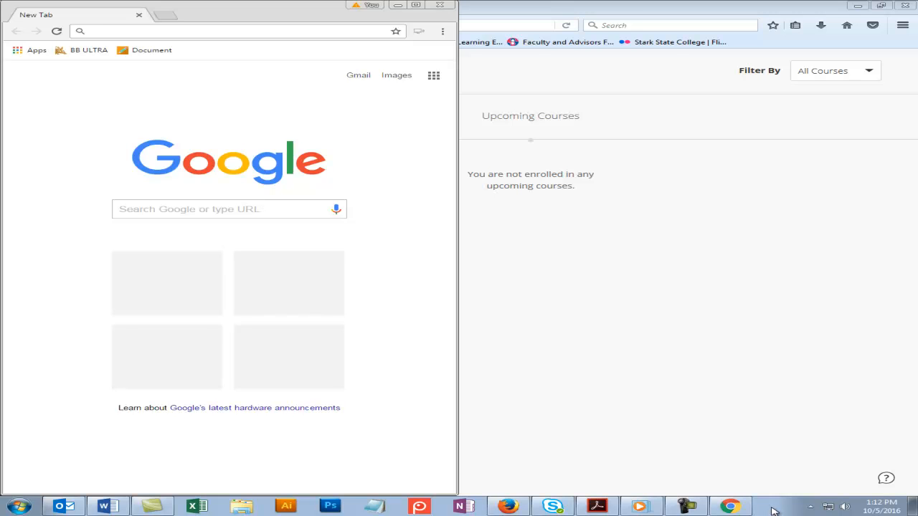
Tile Chrome and Firefox side by side using the taskbar's Show windows side by side.
right_click(774, 510)
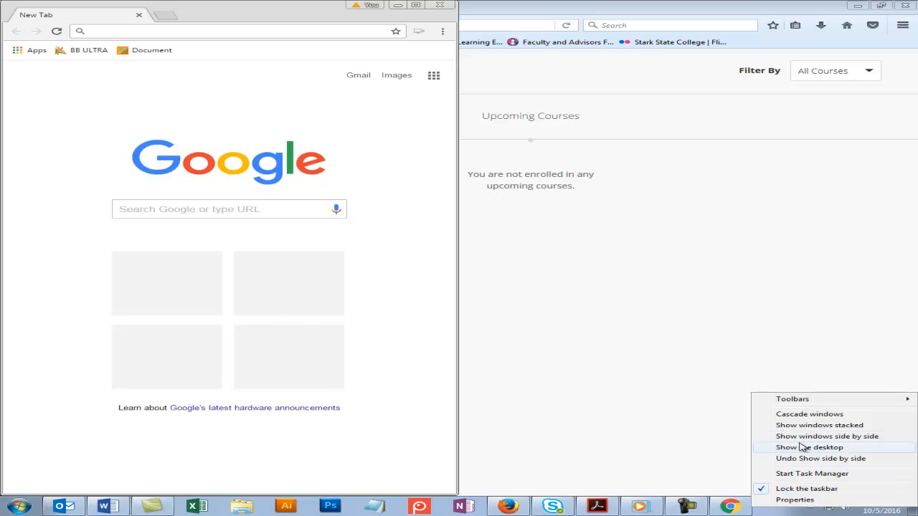
mouse_move(826, 436)
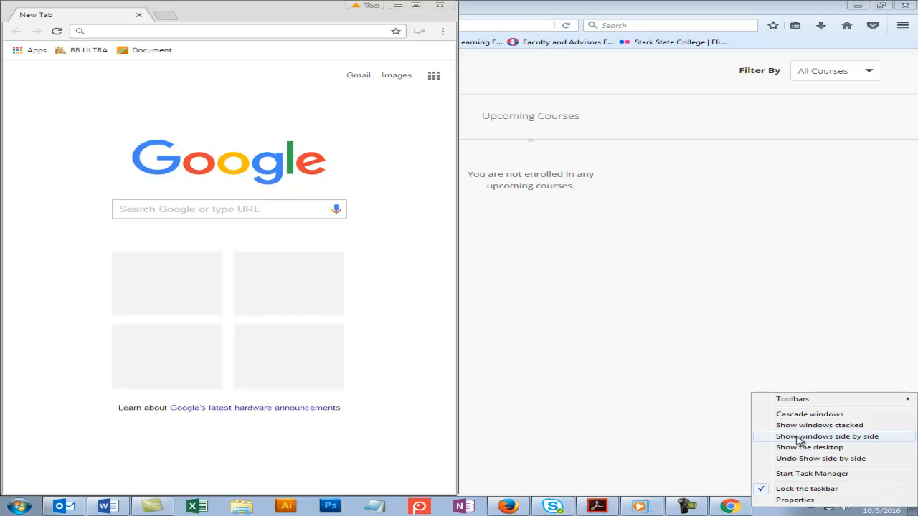
left_click(827, 436)
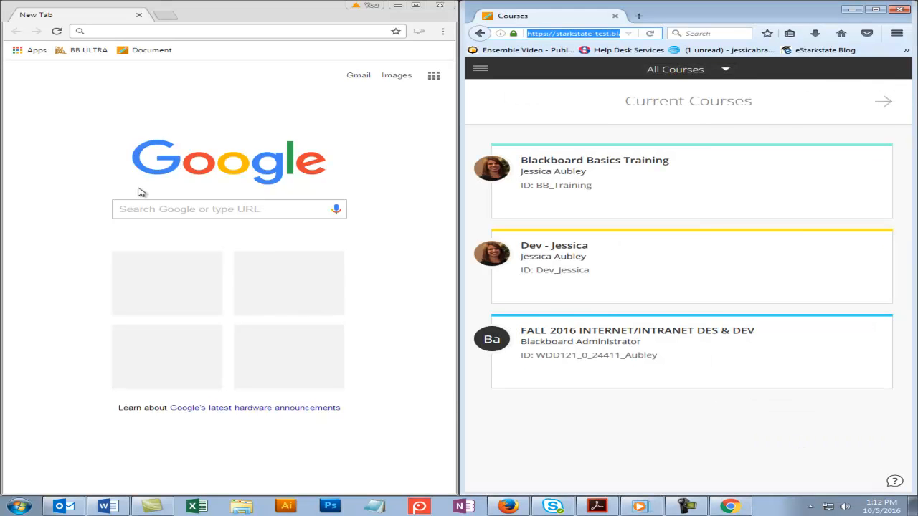
mouse_move(844, 91)
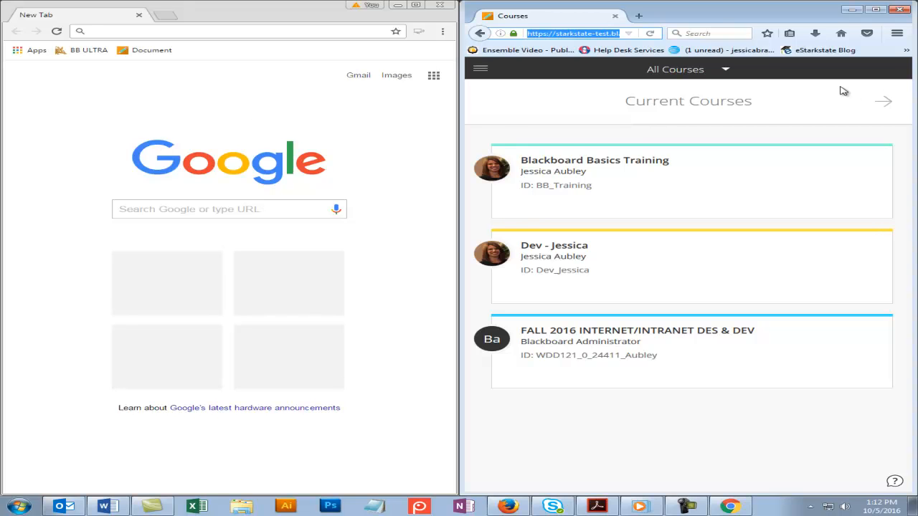
left_click(230, 31)
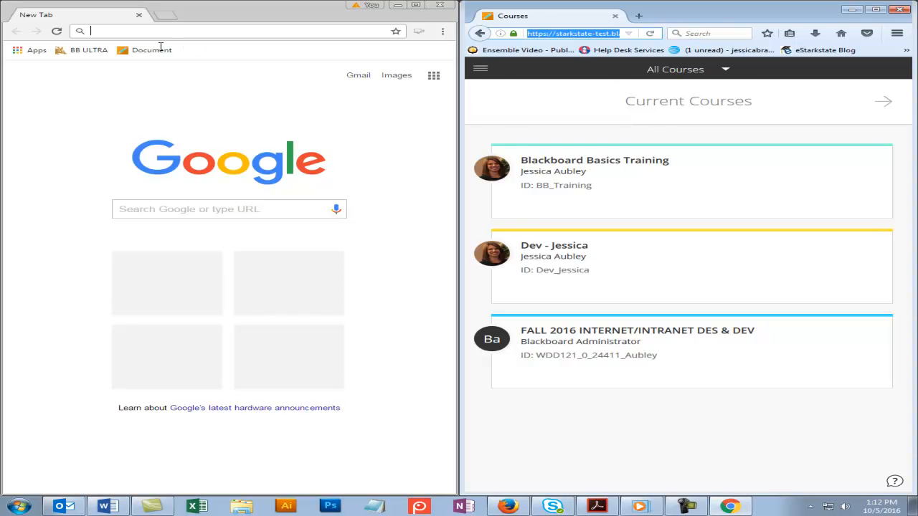
mouse_move(86, 117)
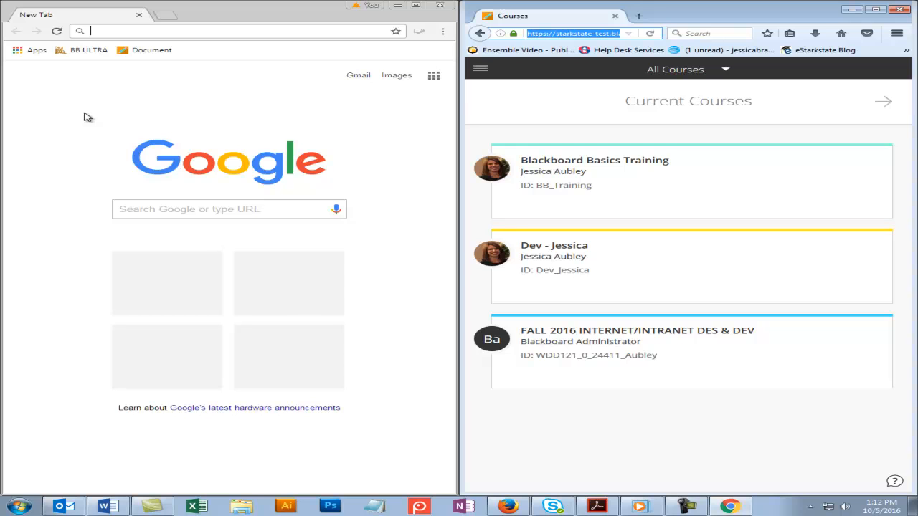
mouse_move(674, 134)
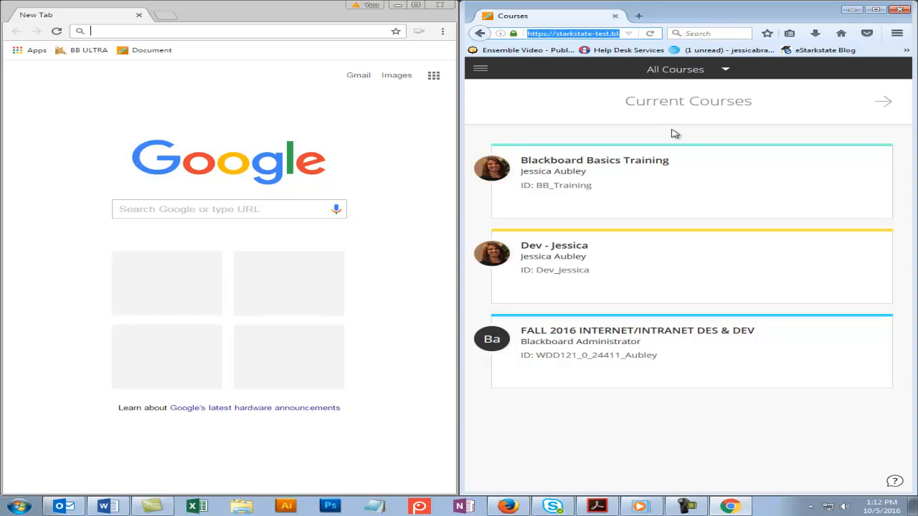
mouse_move(351, 113)
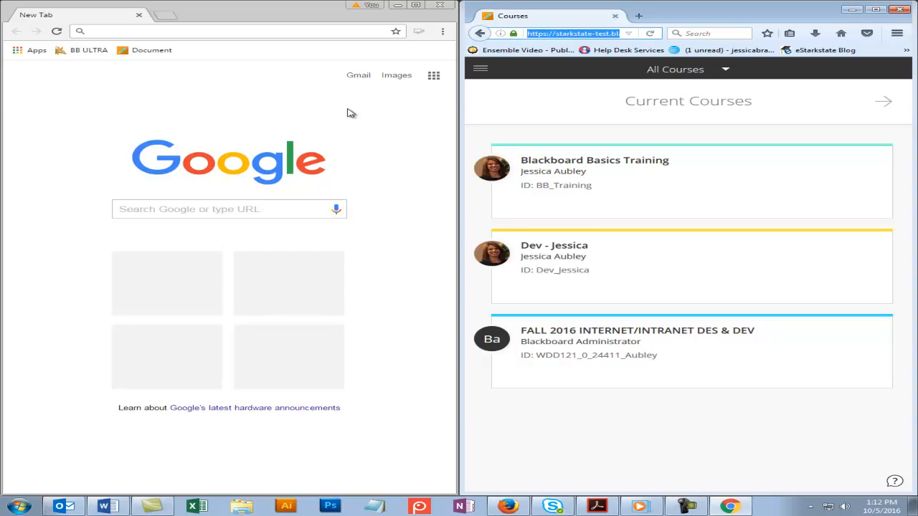